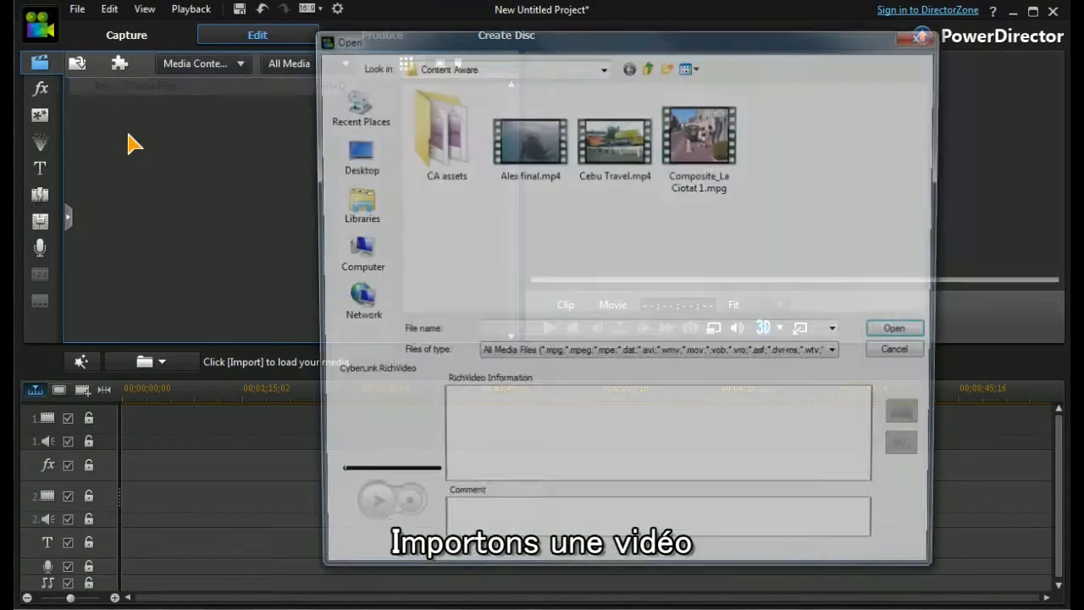
Import Alex final.mp4, Cebu Travel and Composite_La Ciotat 1 from the Content Aware folder.
click(527, 133)
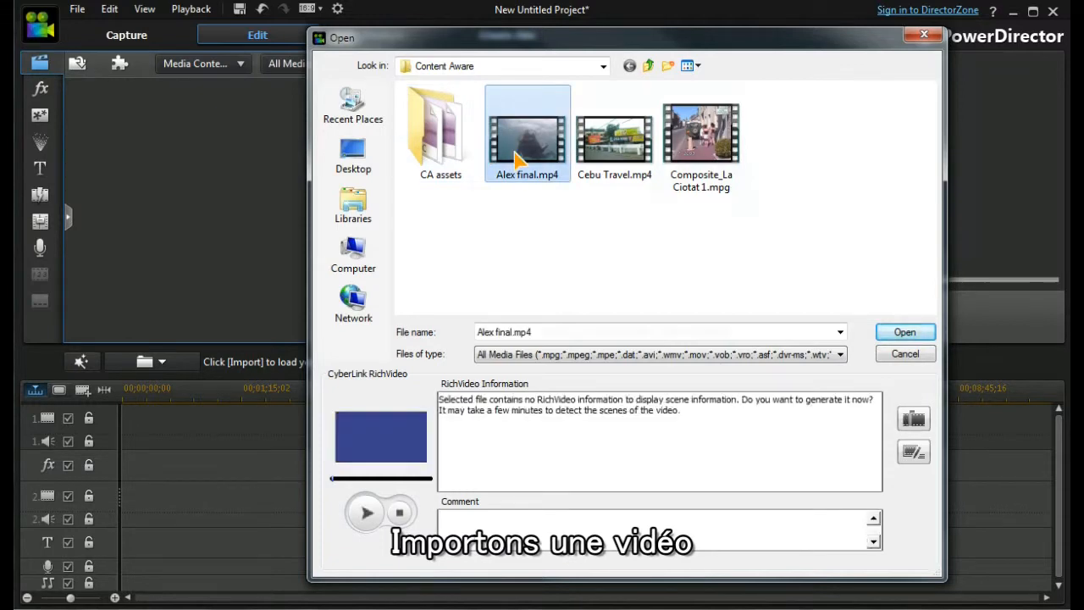
click(905, 331)
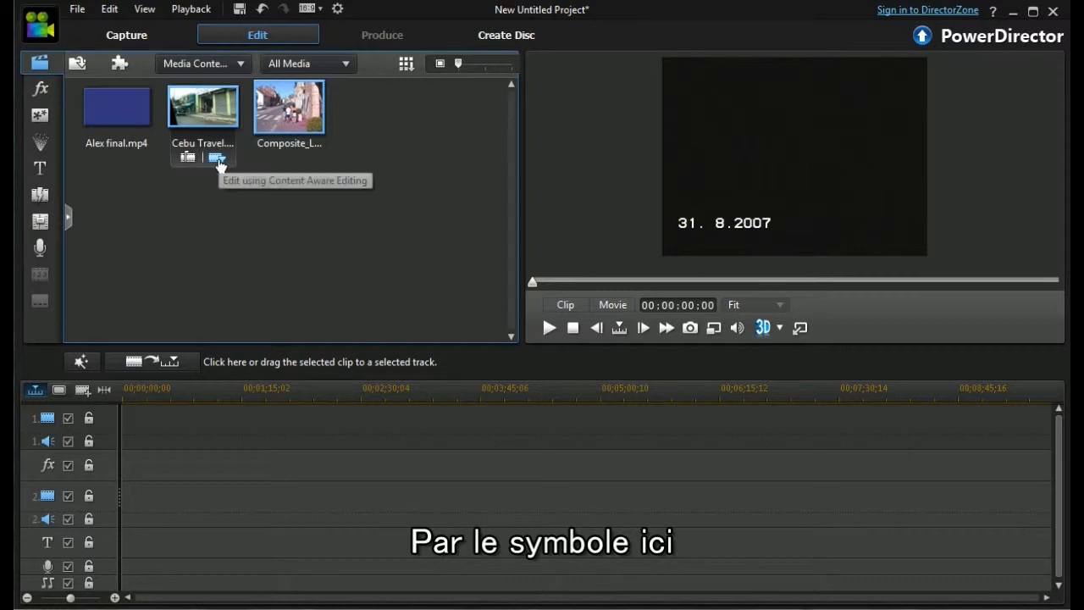
mouse_move(210, 108)
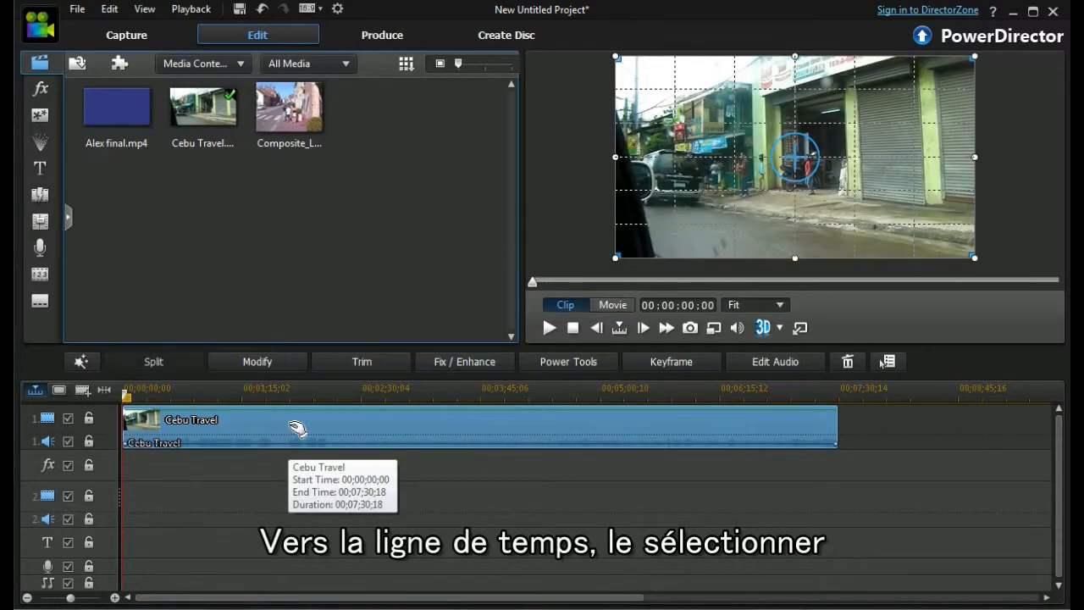
Launch Edit Using Content Aware Editing on the Cebu Travel timeline clip.
right_click(296, 428)
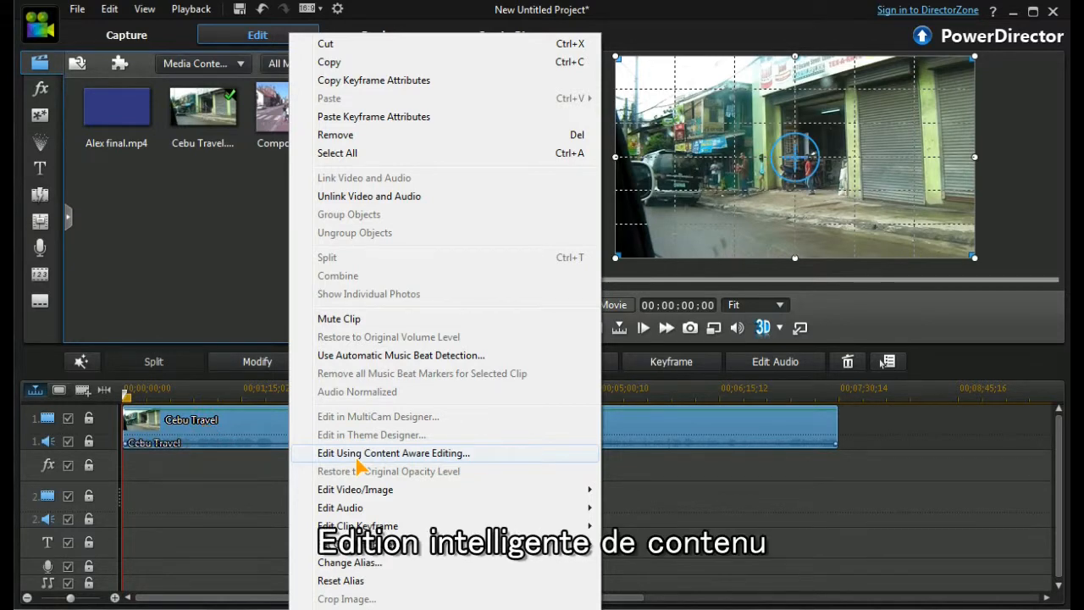
click(393, 453)
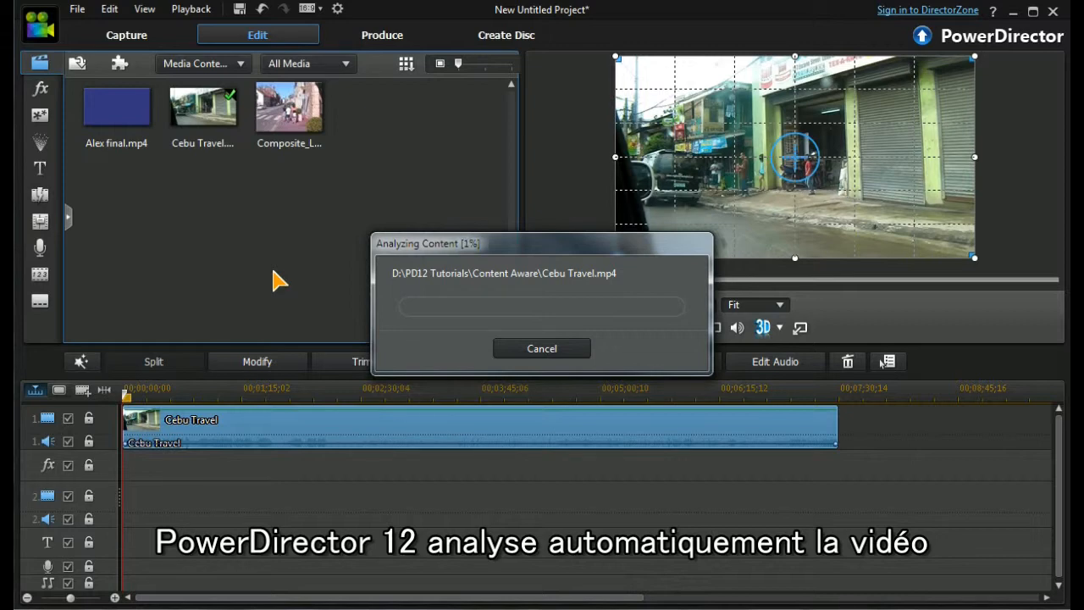
Cancel the Cebu Travel analysis and select the Composite_La Ciotat 1 video instead.
click(541, 348)
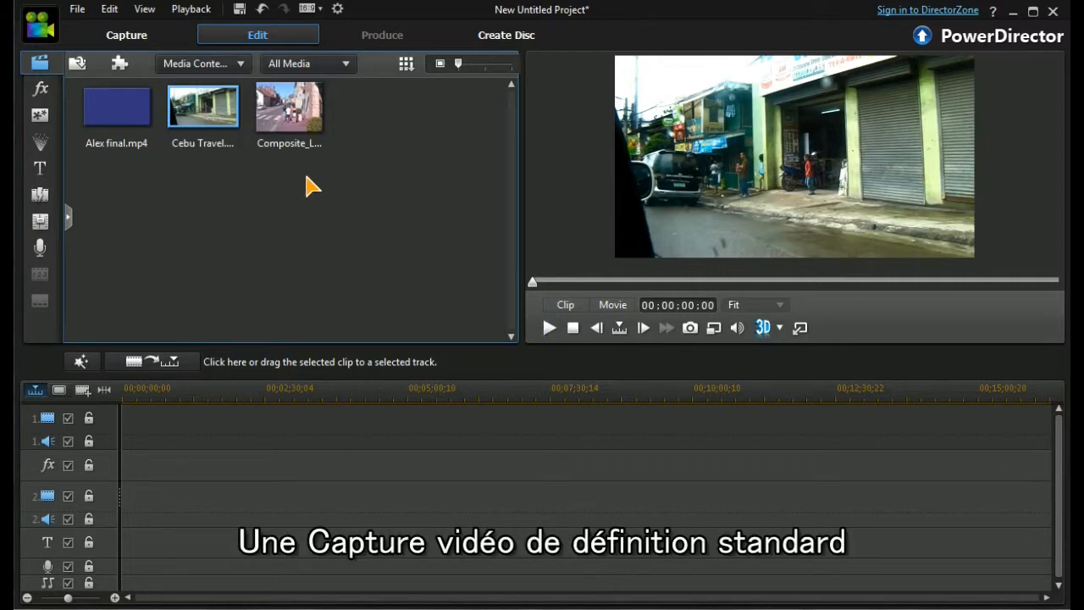
click(289, 107)
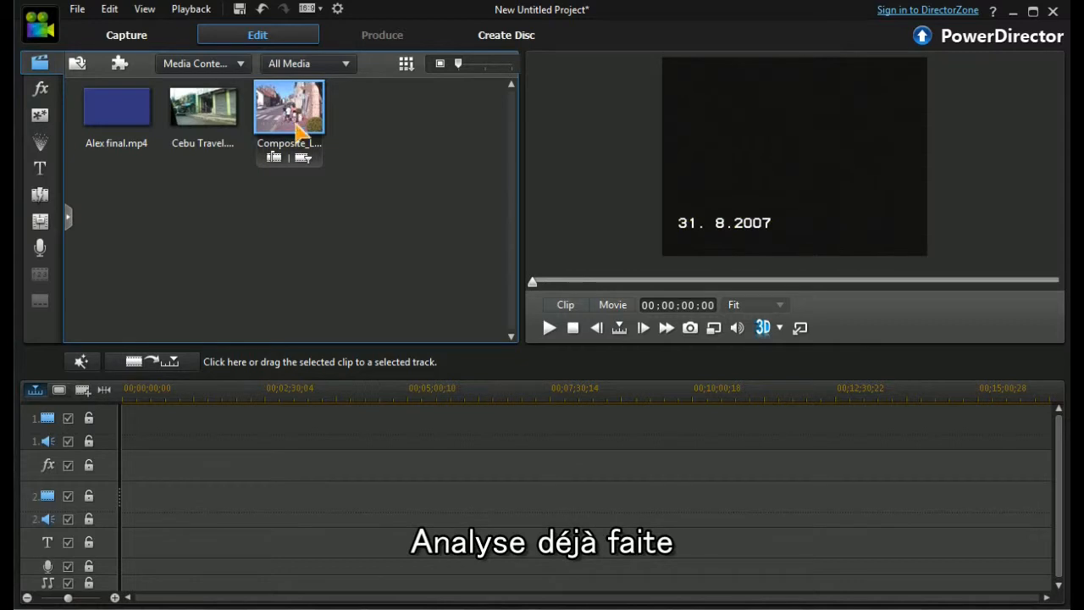
mouse_move(303, 159)
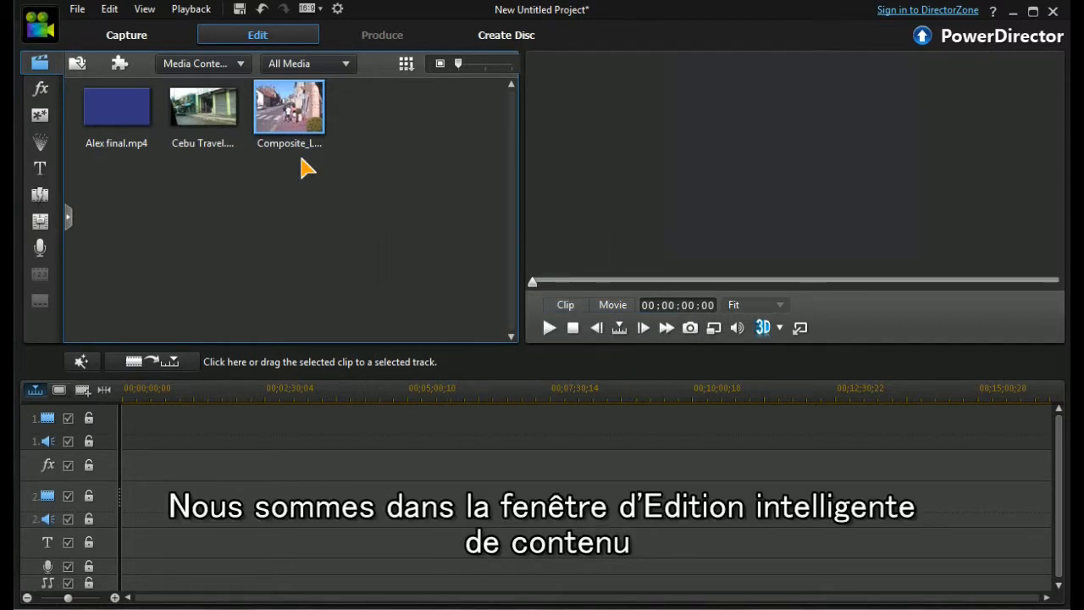
Open Composite_La Ciotat 1.mpg in Content Aware Editing and preview the town buildings at 00:00:25:24.
double_click(289, 105)
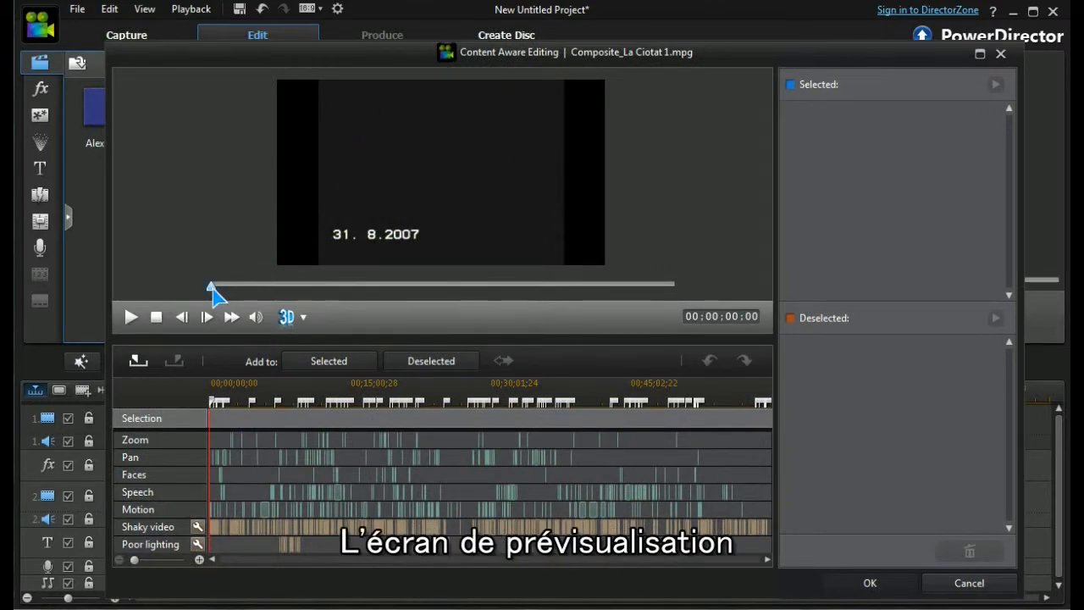
drag(211, 287, 313, 287)
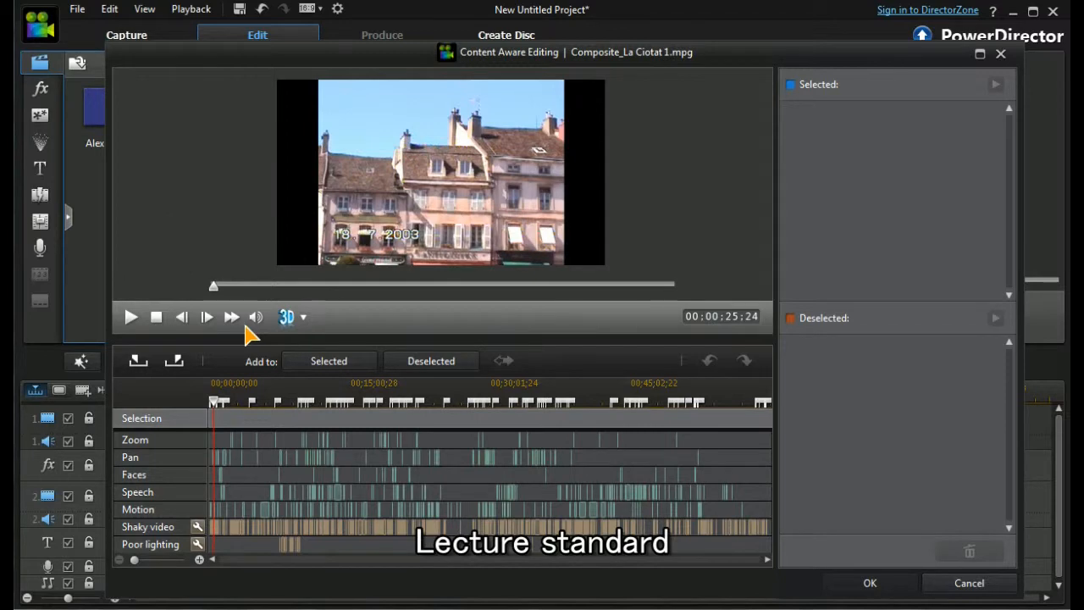
mouse_move(741, 339)
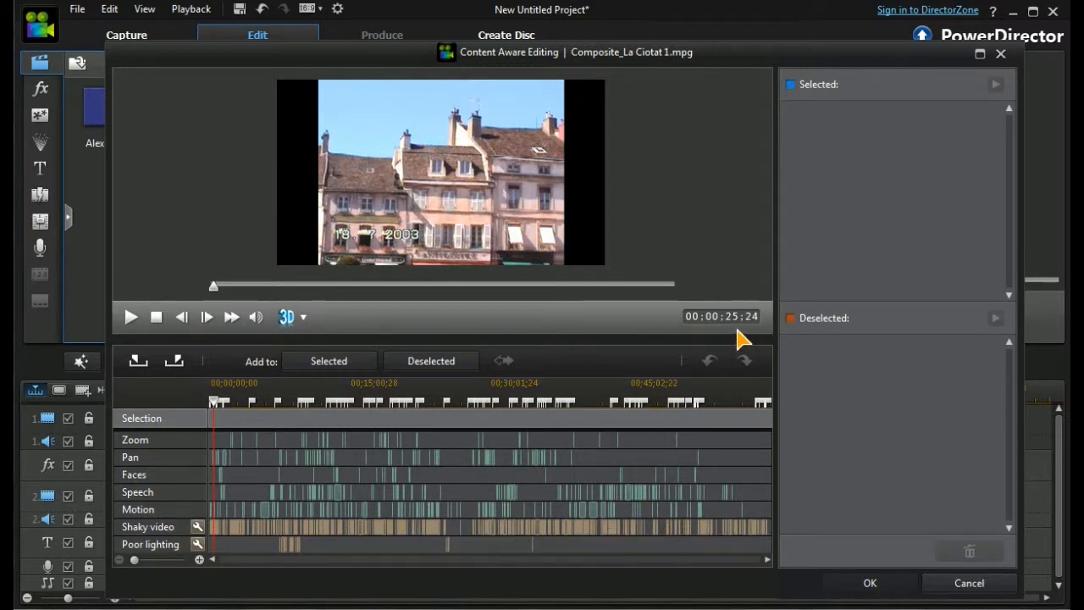
mouse_move(138, 360)
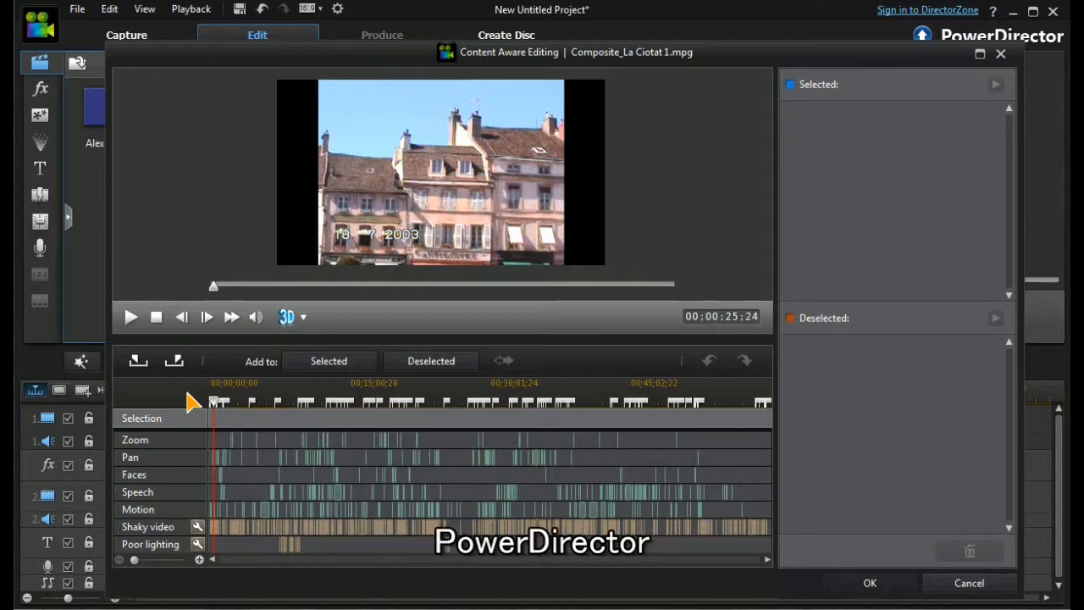
mouse_move(191, 420)
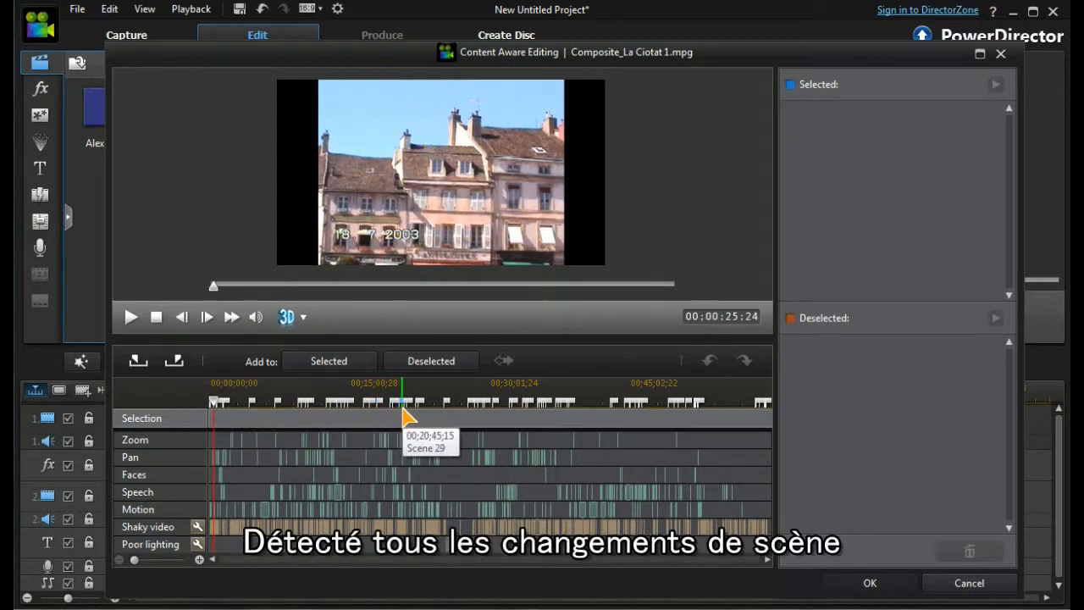
mouse_move(151, 455)
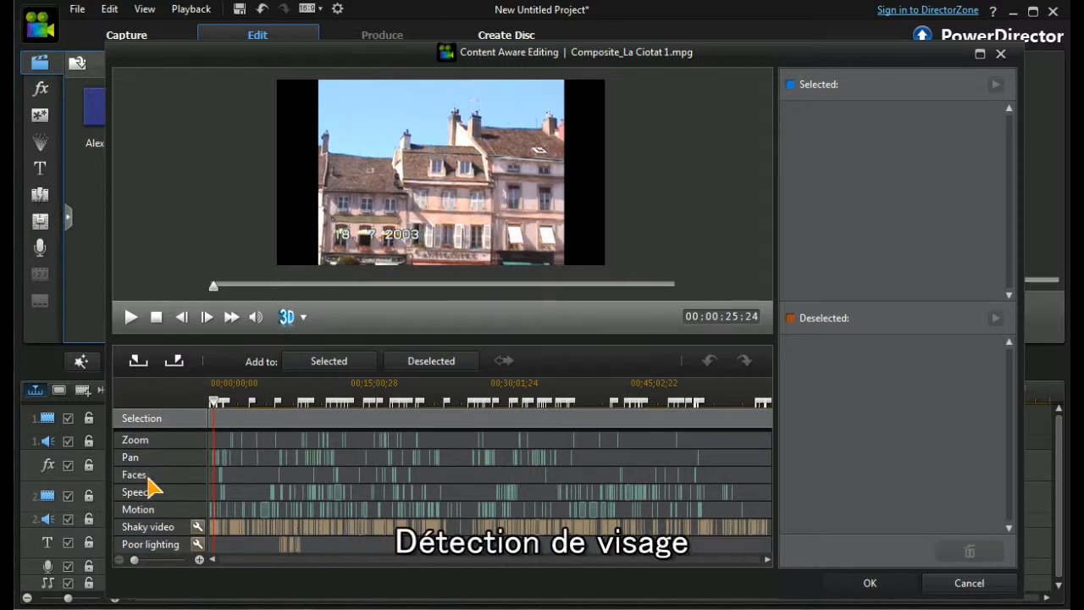
mouse_move(157, 509)
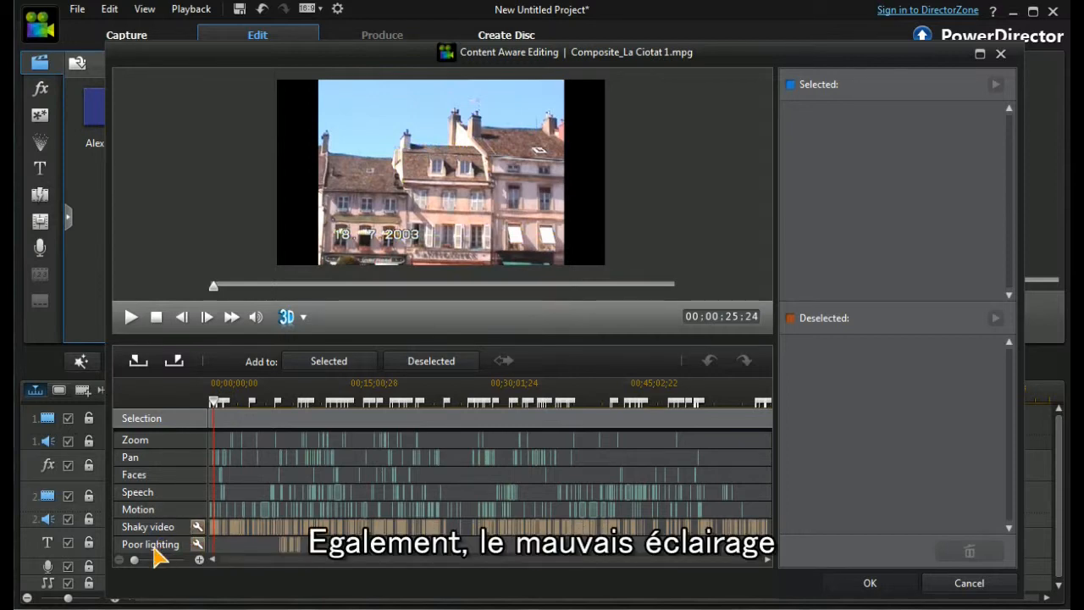
mouse_move(198, 545)
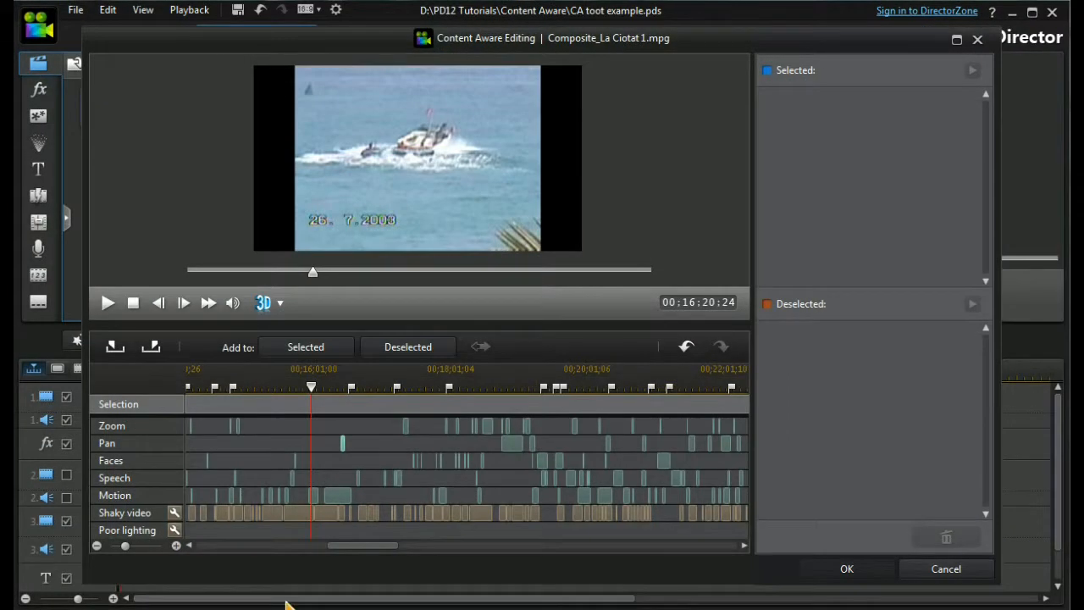
Jump to a detected zoom section and play, then pause, the beach footage.
drag(311, 387, 332, 387)
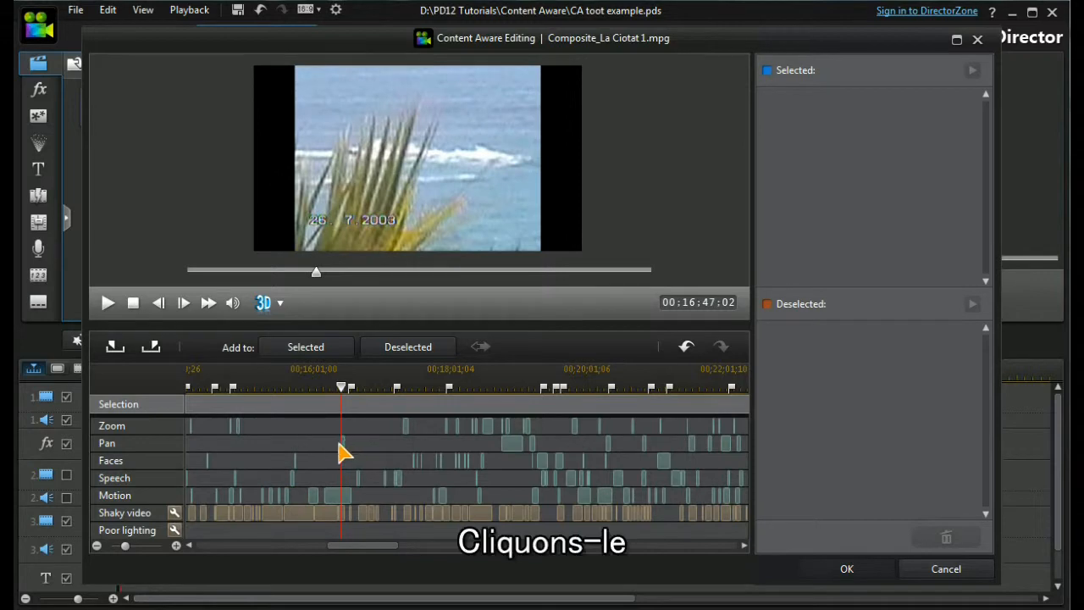
click(107, 302)
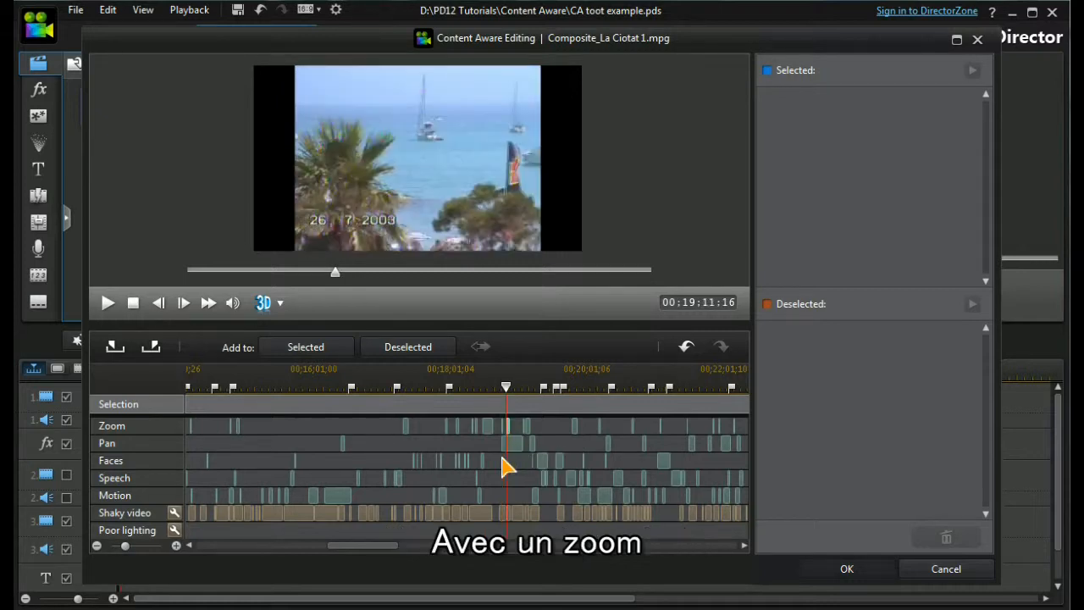
click(108, 302)
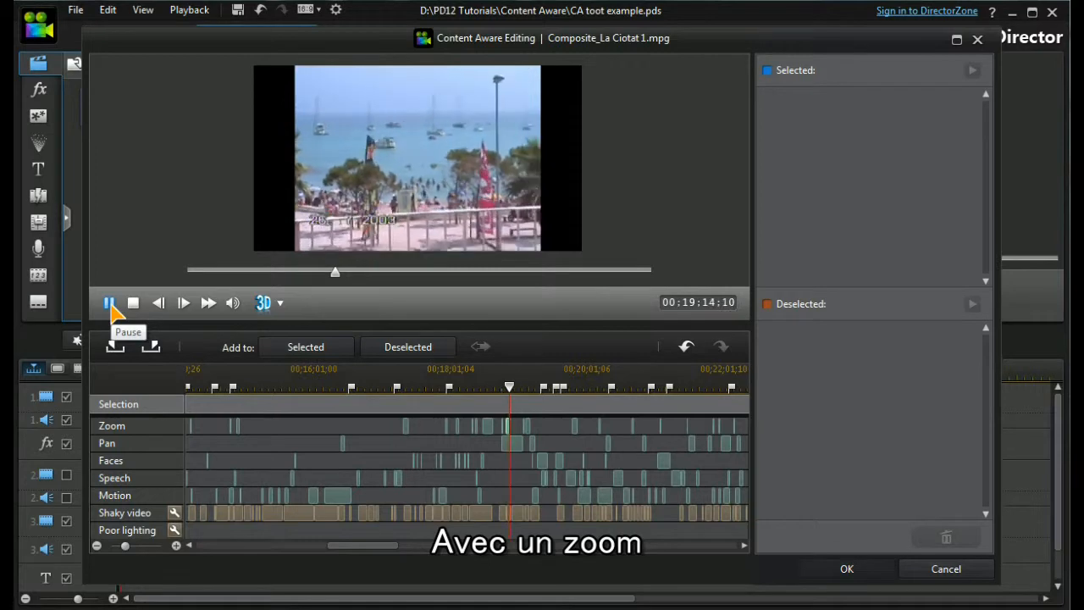
click(110, 303)
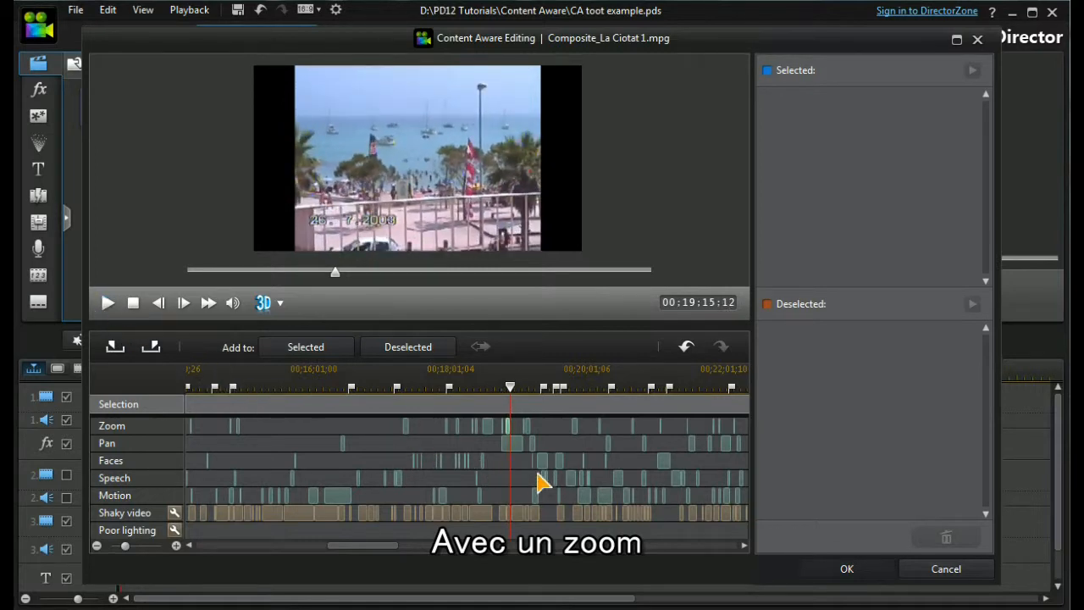
mouse_move(546, 470)
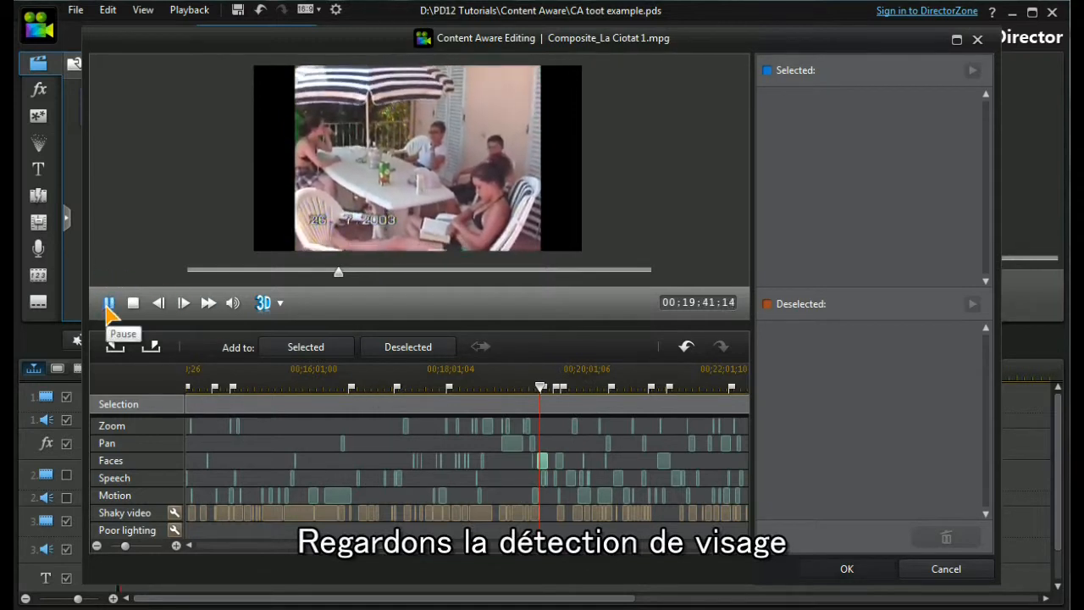
Step through the face-detected segments and play the preview from there.
click(109, 303)
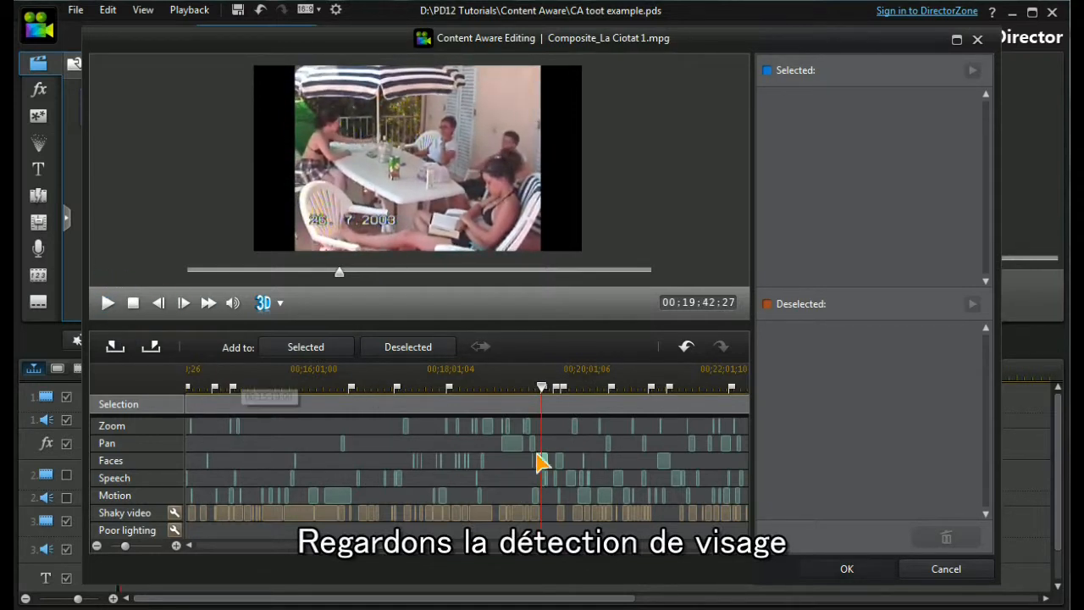
click(108, 302)
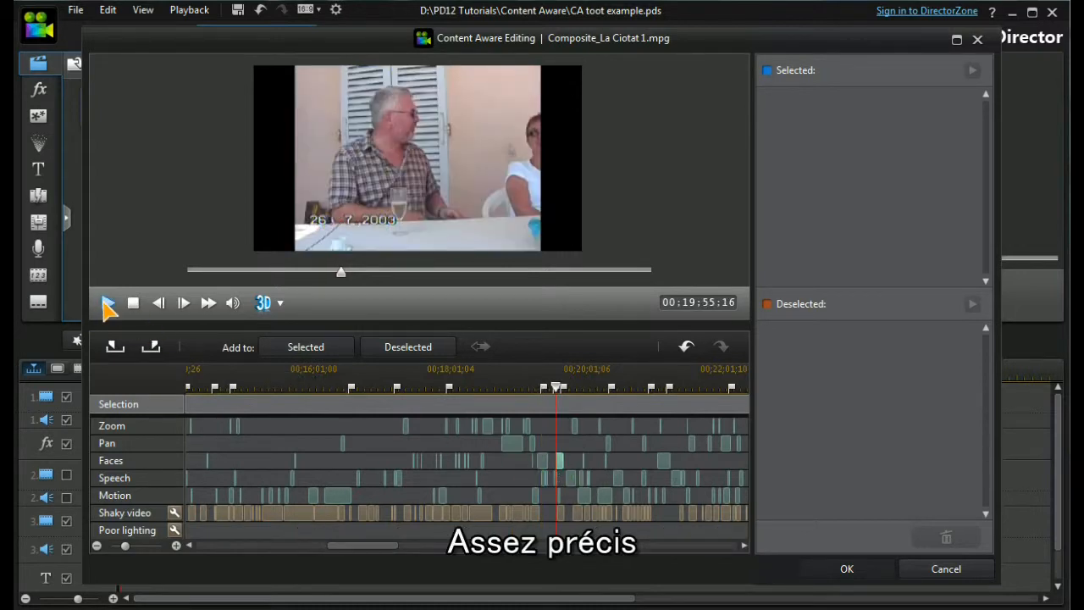
click(110, 303)
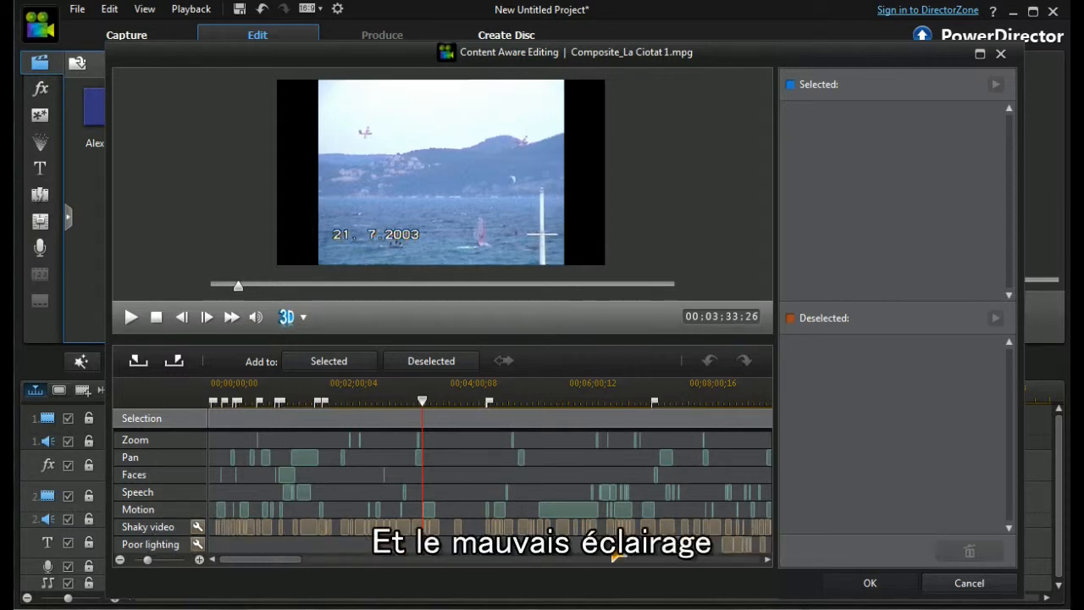
mouse_move(677, 555)
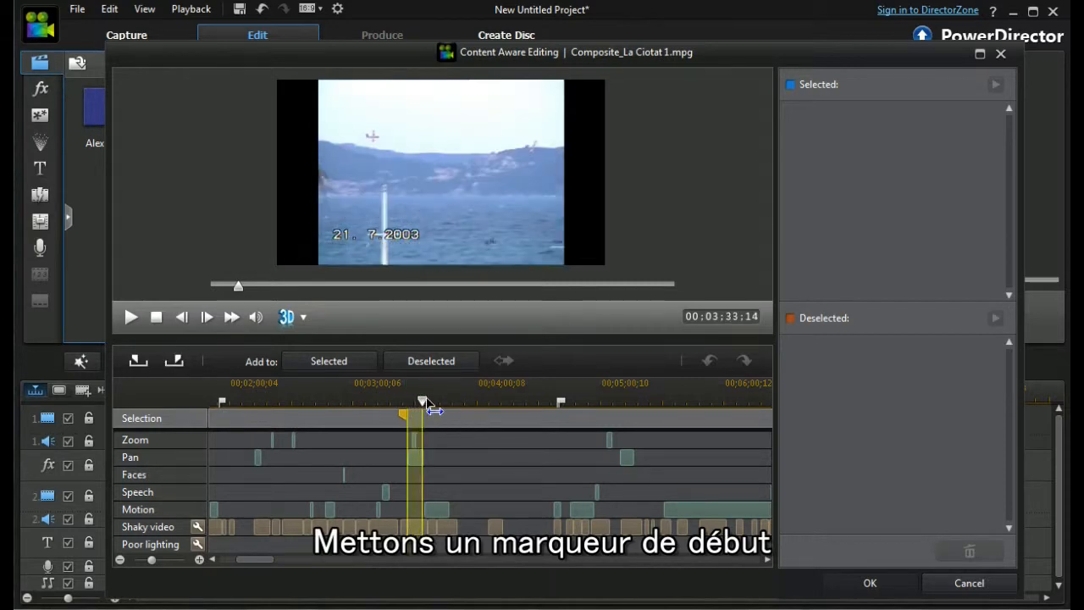
Mark out at 04:13 and add the 3:26–4:13 seaplane range to Selected.
drag(423, 402, 455, 402)
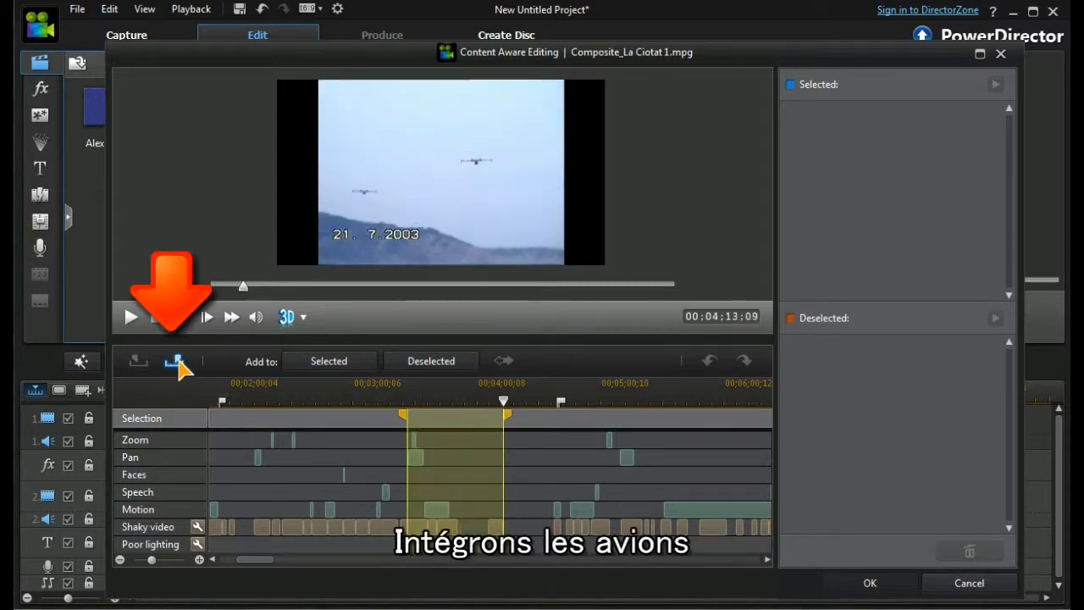
click(328, 361)
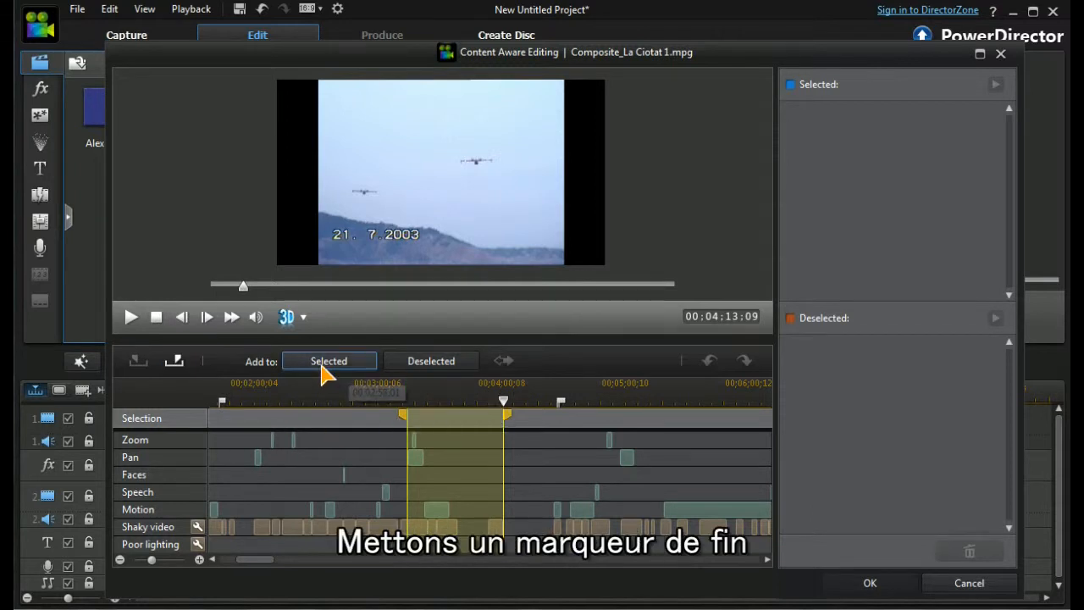
click(328, 361)
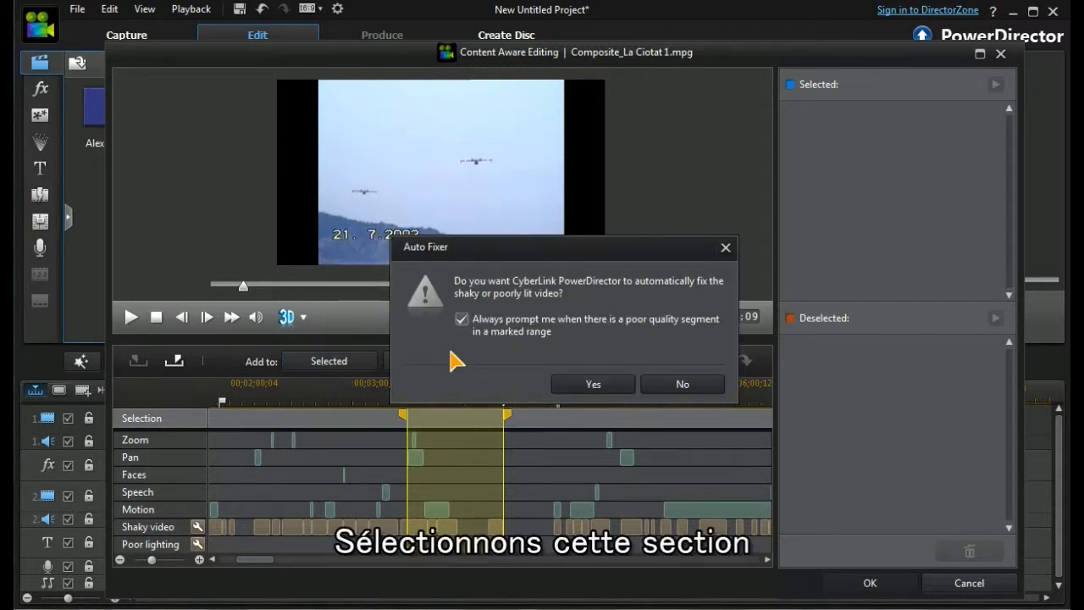
mouse_move(499, 329)
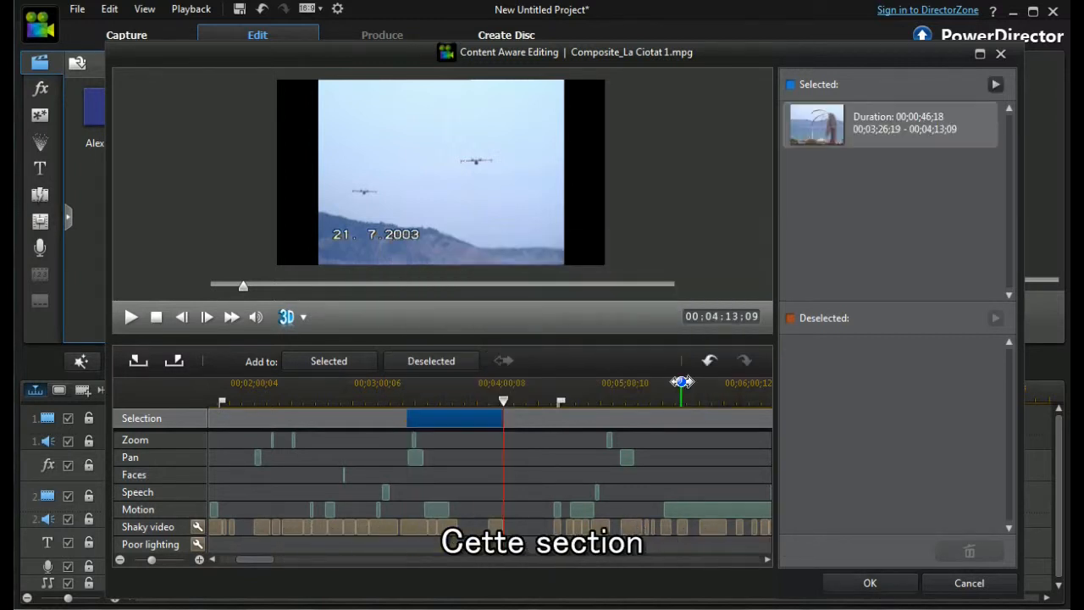
click(889, 125)
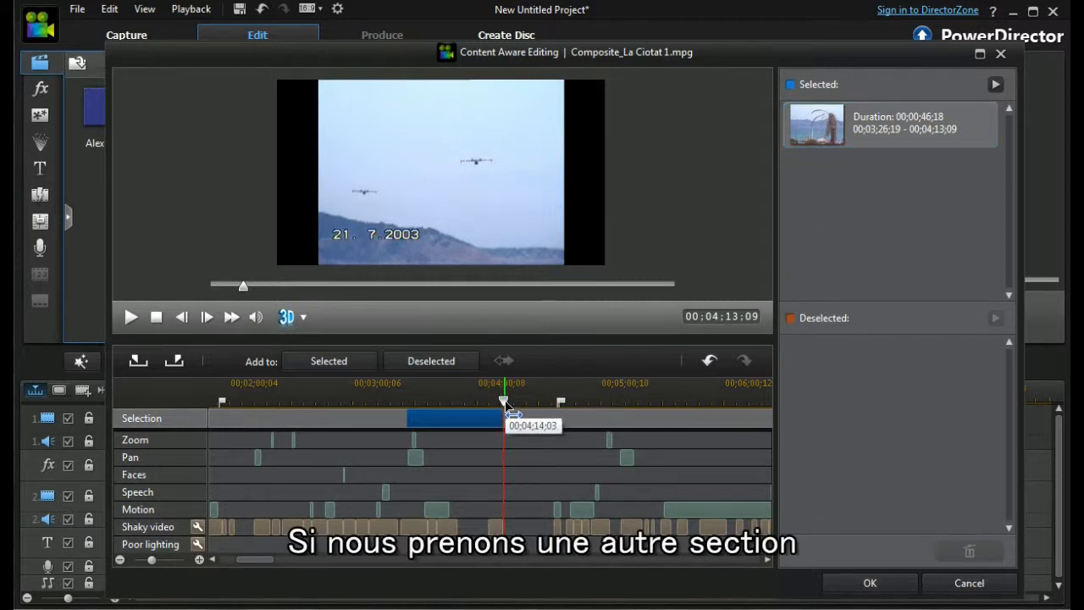
Scrub across the later seaplane footage from 04:37 to 06:13.
drag(503, 401, 558, 402)
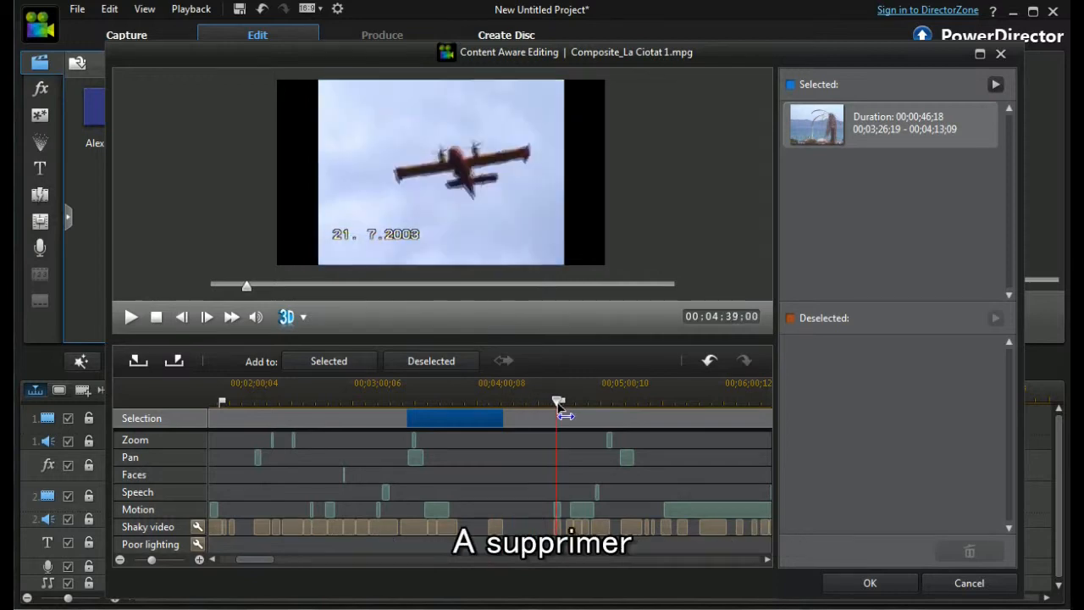
drag(558, 400, 749, 401)
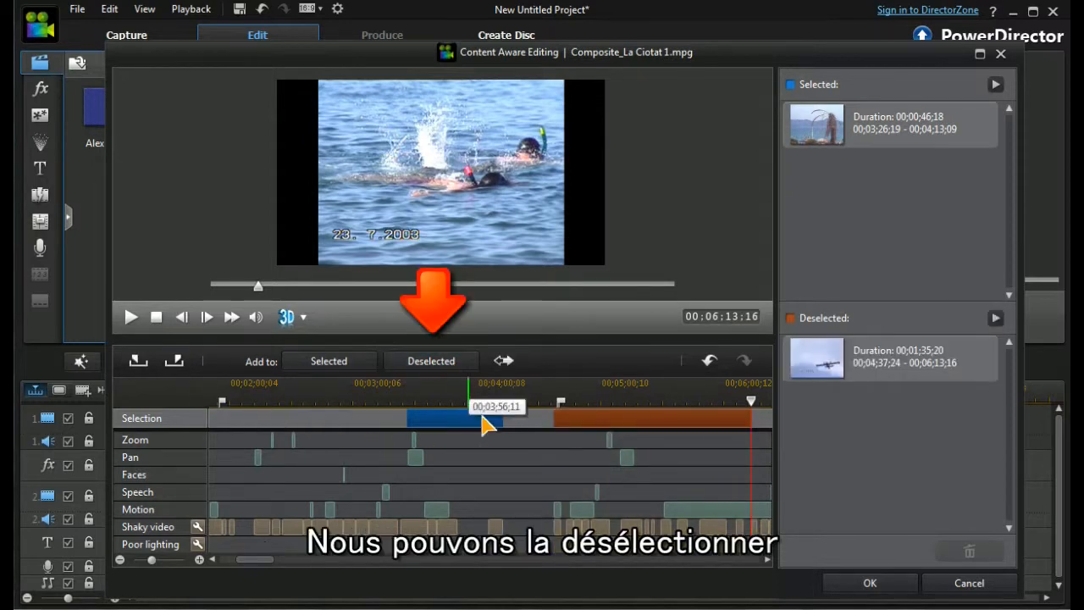
mouse_move(668, 428)
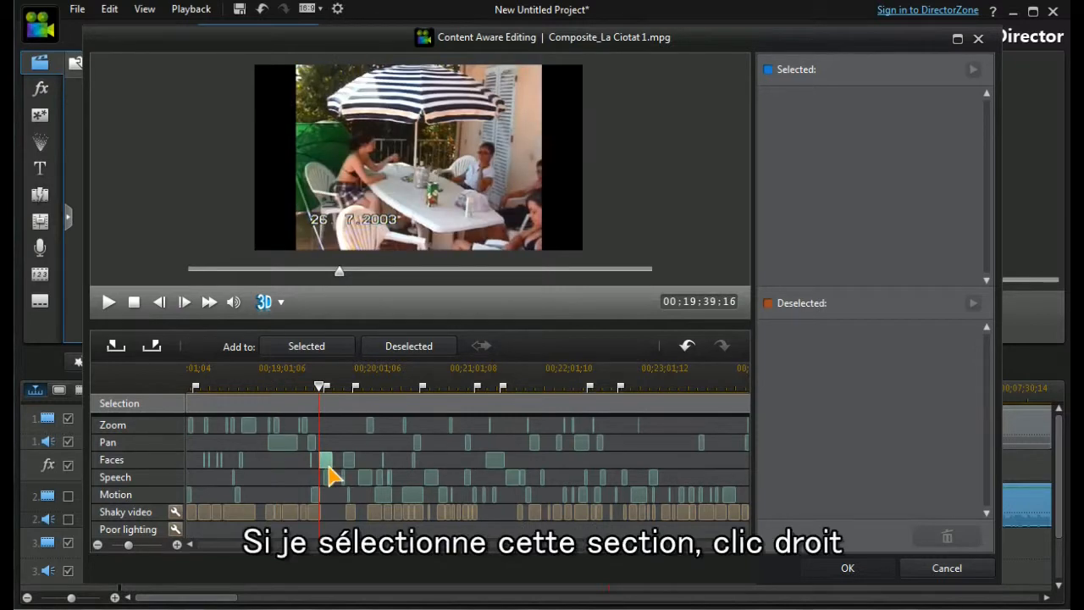
Add four face-detected terrace segments (9, 7, 2, 12 seconds) to the Selected list.
right_click(329, 462)
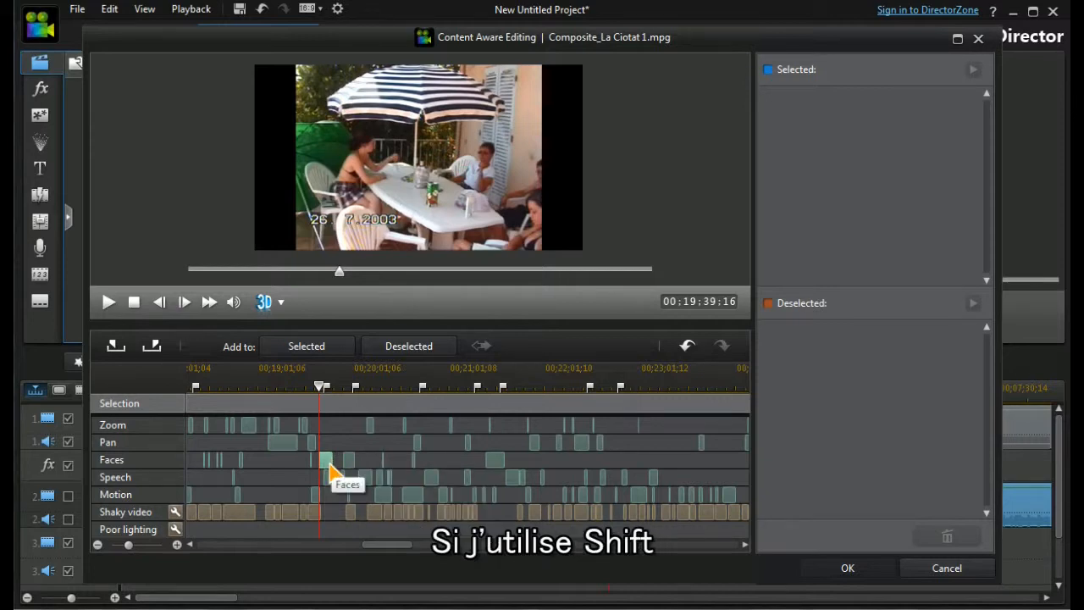
mouse_move(385, 474)
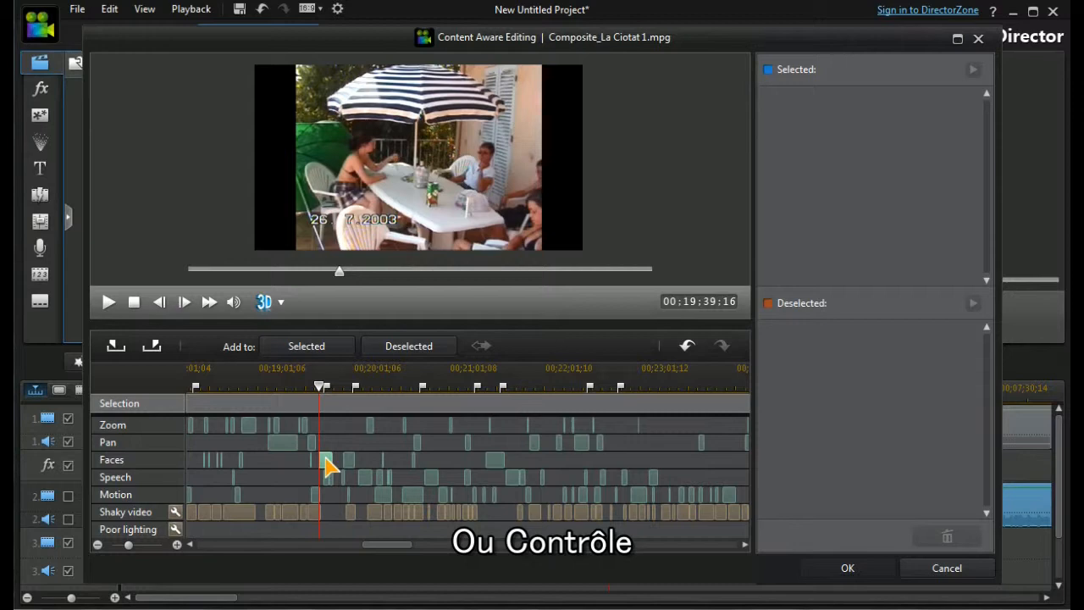
mouse_move(415, 472)
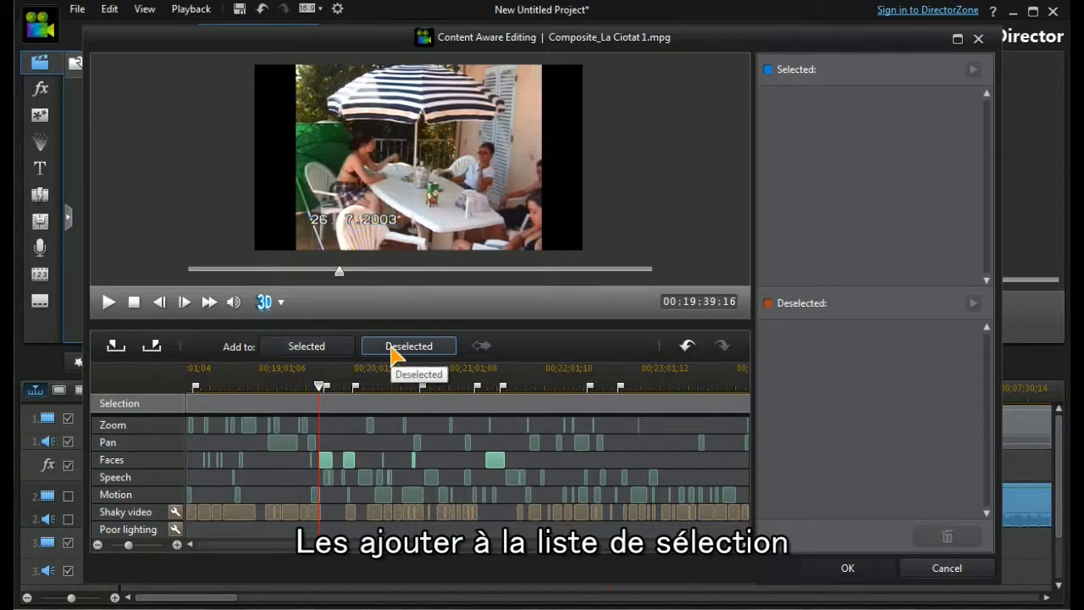
click(306, 345)
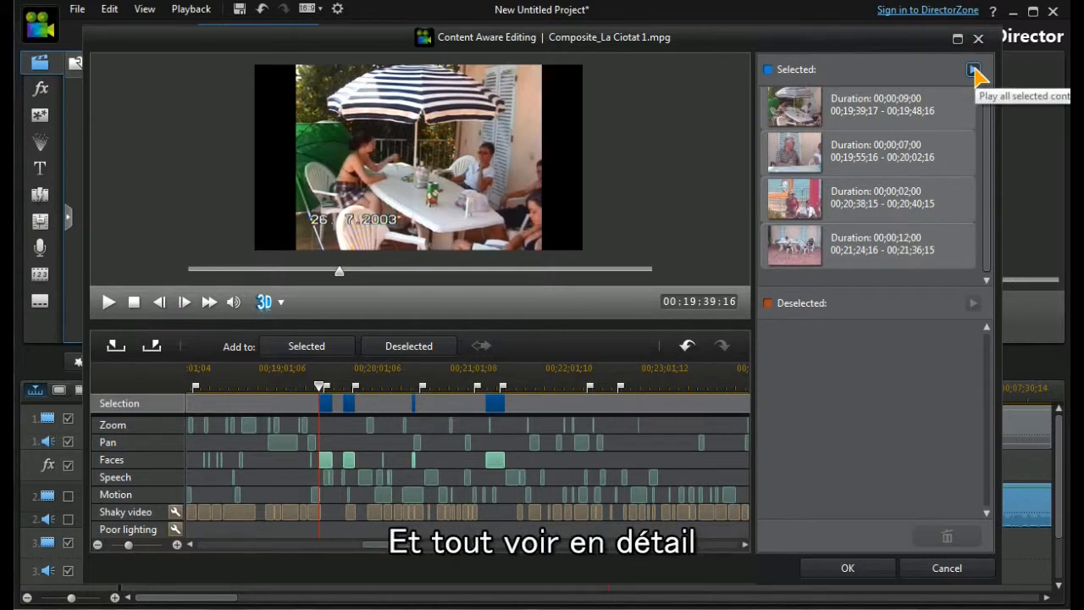
Delete the 9-second terrace segment at 19:39 from the Selected list.
click(868, 106)
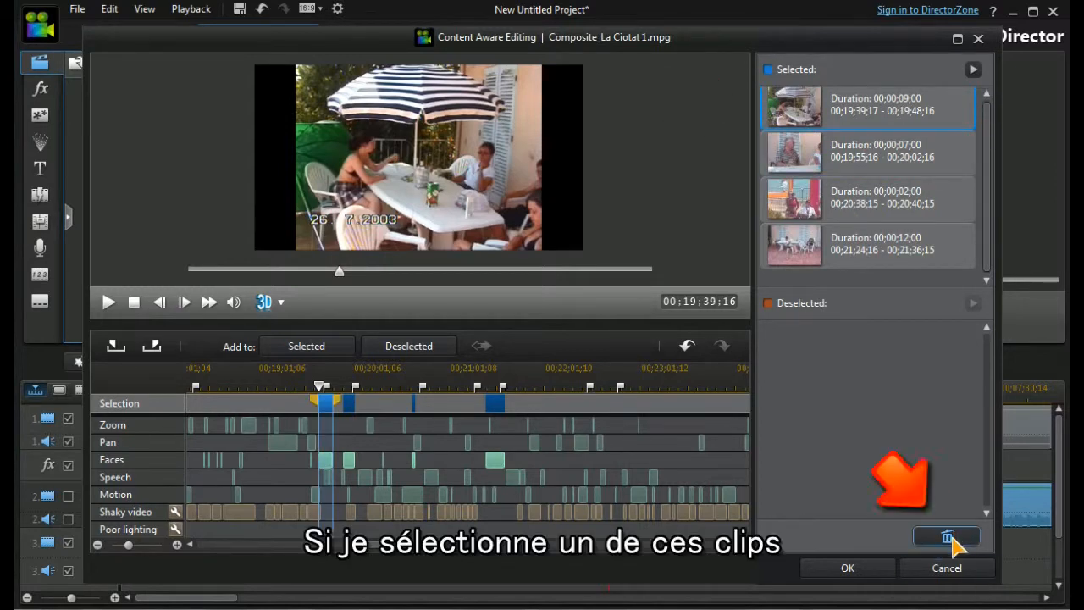
mouse_move(947, 536)
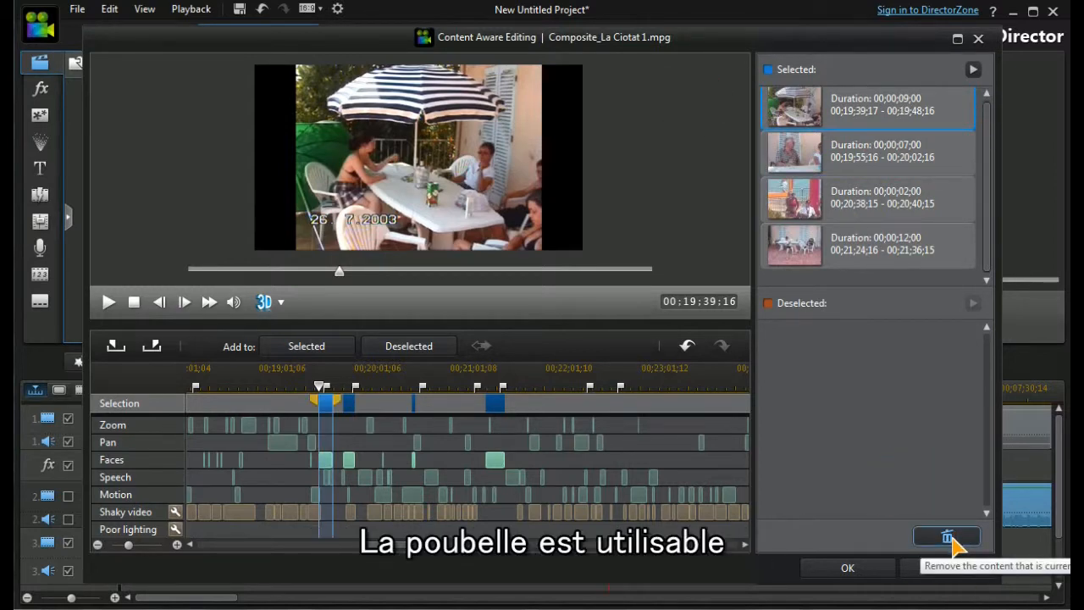
click(947, 536)
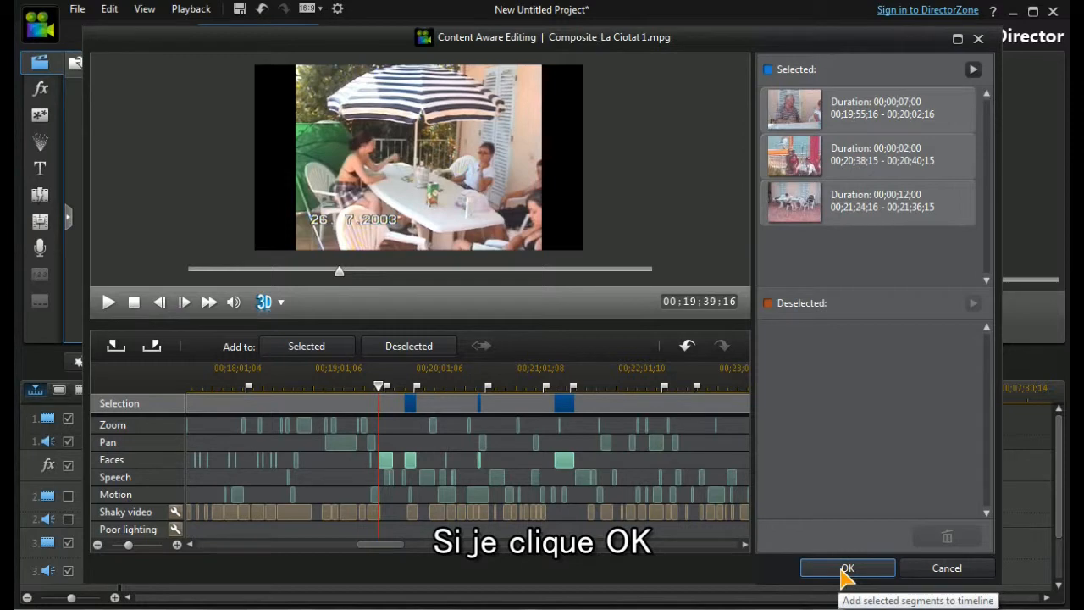
Confirm Content Aware Editing, dismiss the aspect ratio prompt, and select a loaded clip.
click(847, 568)
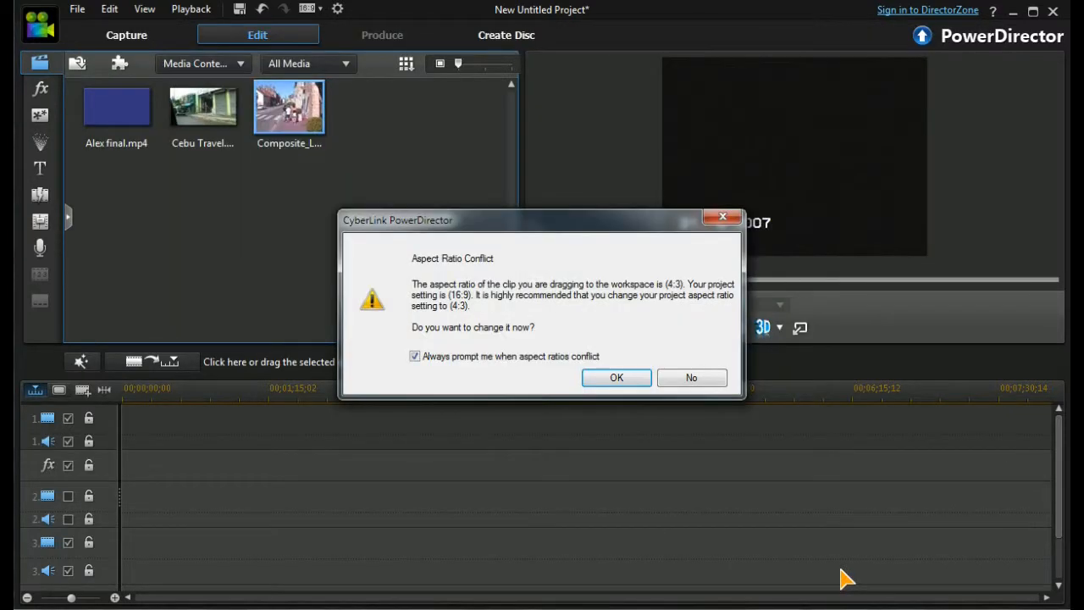
click(691, 378)
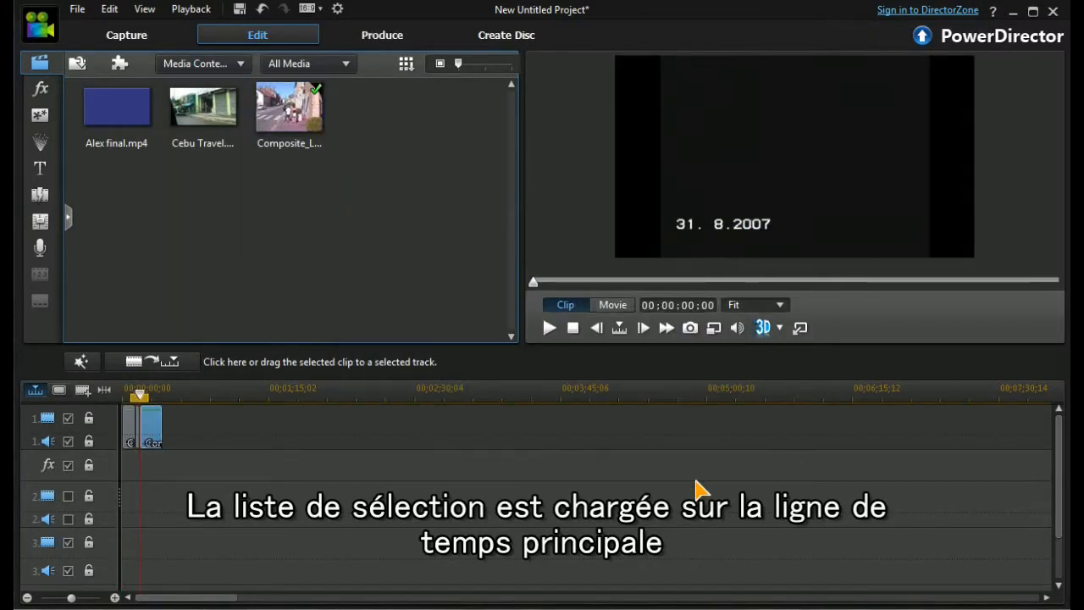
click(151, 427)
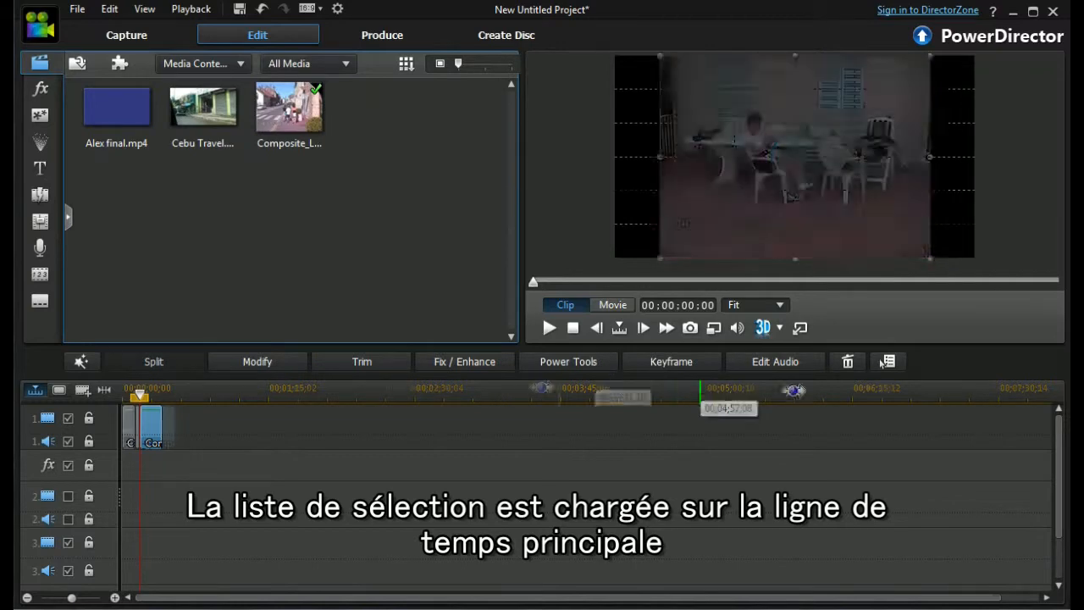